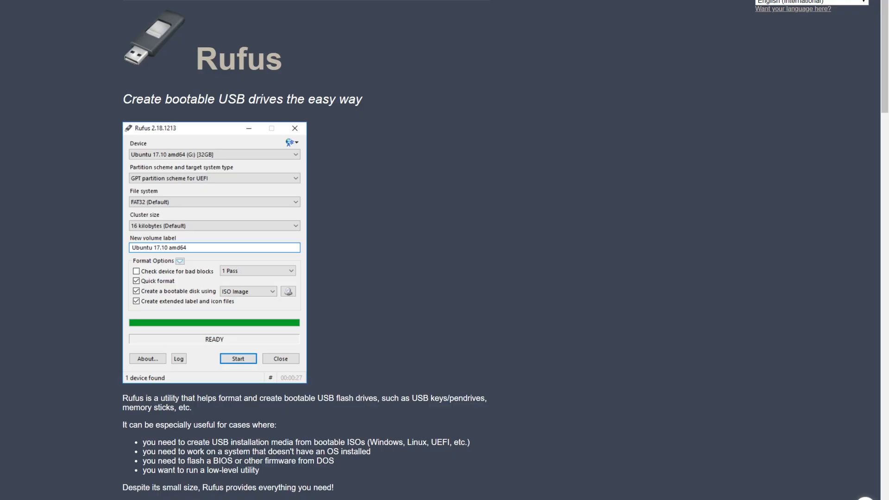
pyautogui.moveTo(23, 28)
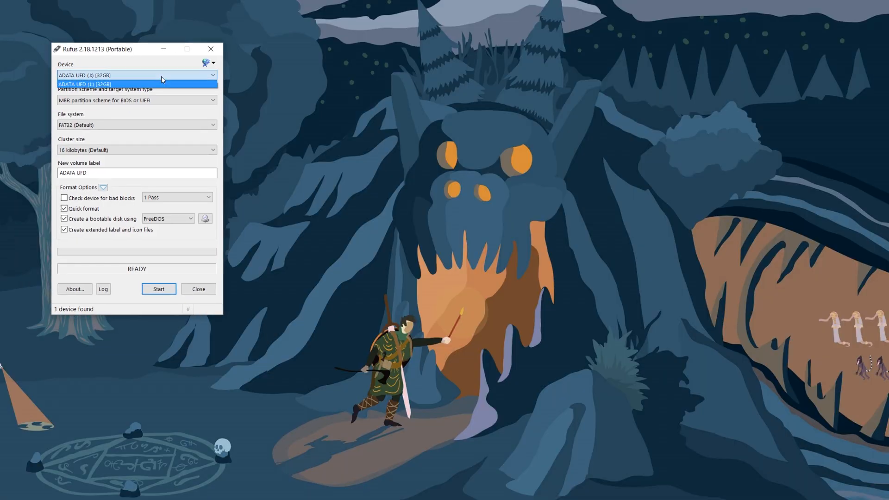
pyautogui.moveTo(132, 79)
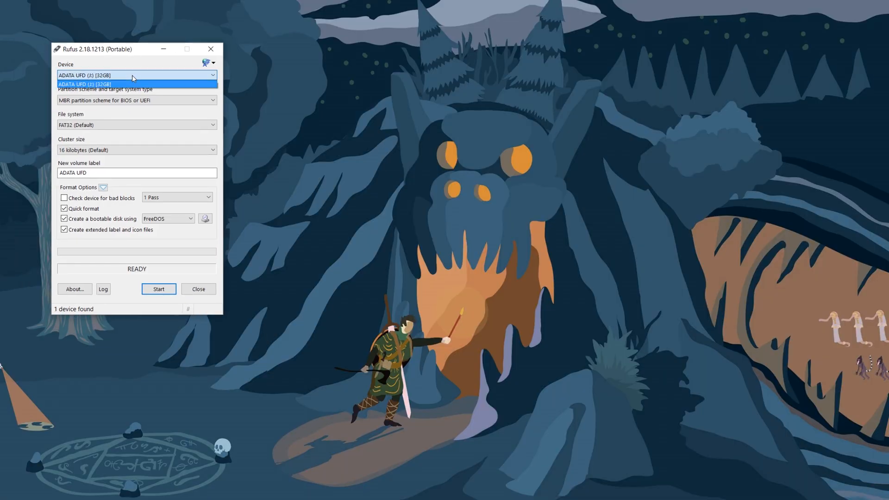
pyautogui.moveTo(103, 89)
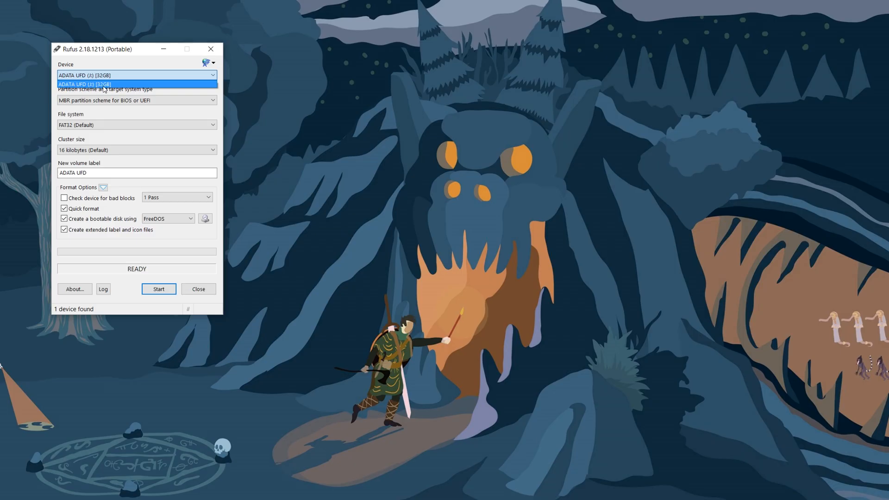
# Select the ADATA UFD drive and load the ubuntu-18.04-desktop-amd64 ISO as the boot image.
pyautogui.click(137, 124)
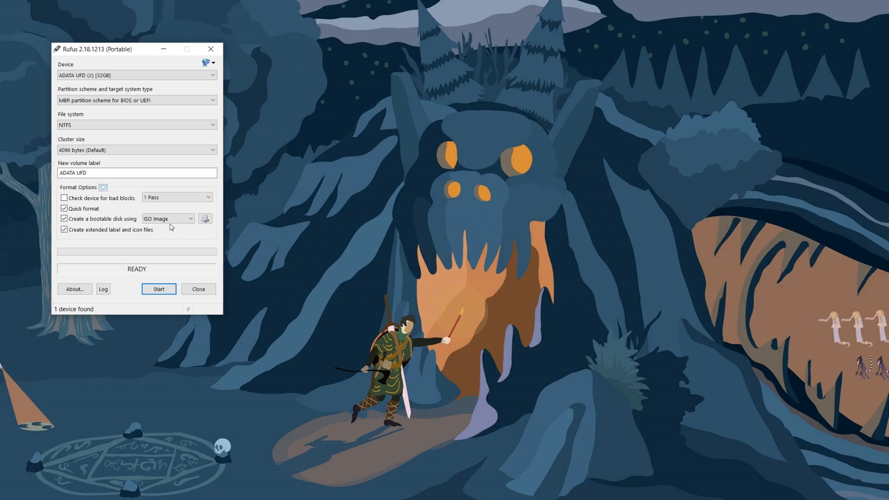
pyautogui.moveTo(204, 218)
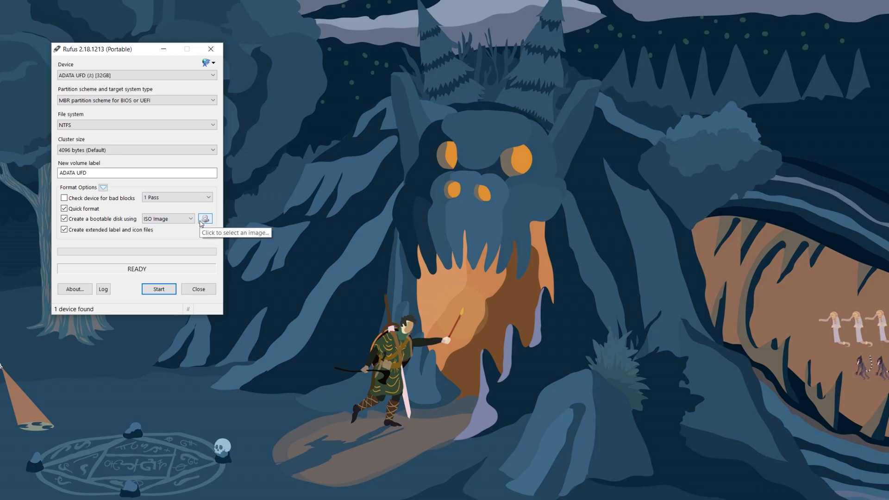
pyautogui.click(205, 219)
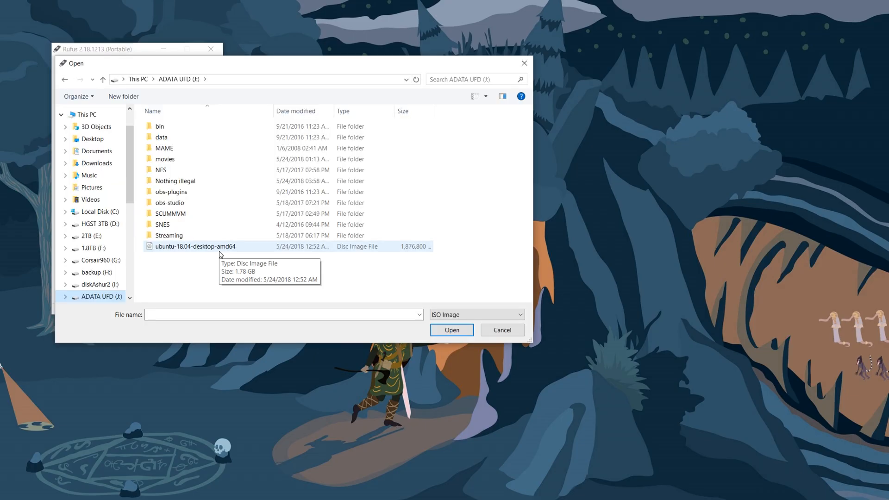
pyautogui.click(452, 329)
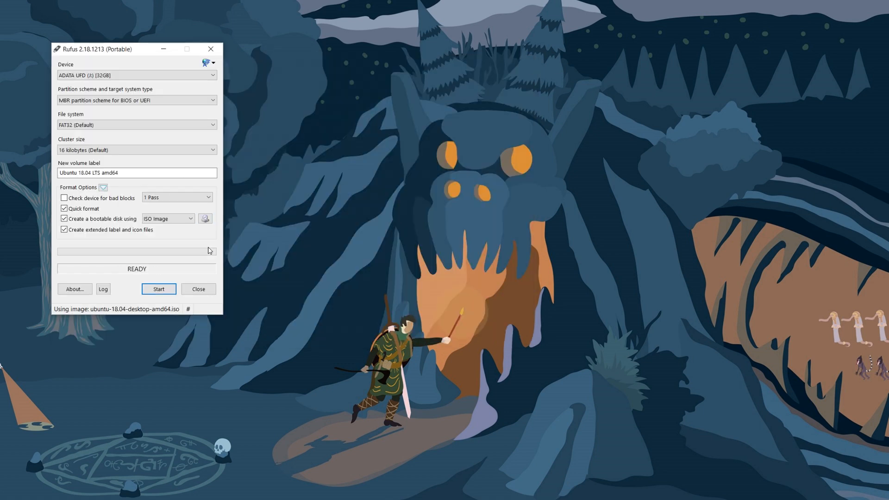
pyautogui.moveTo(205, 219)
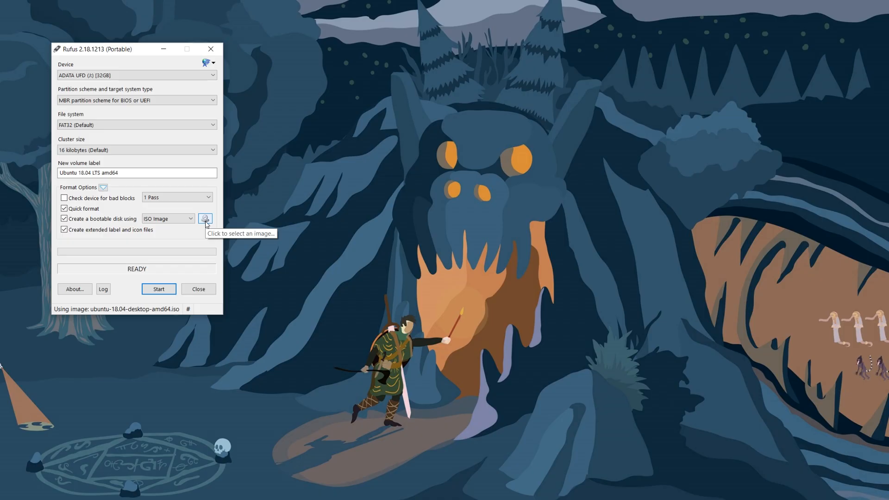
pyautogui.moveTo(205, 222)
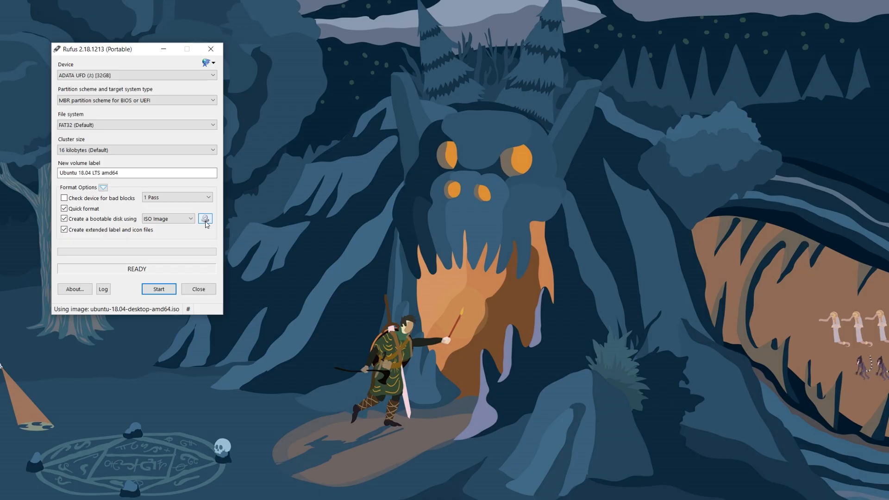